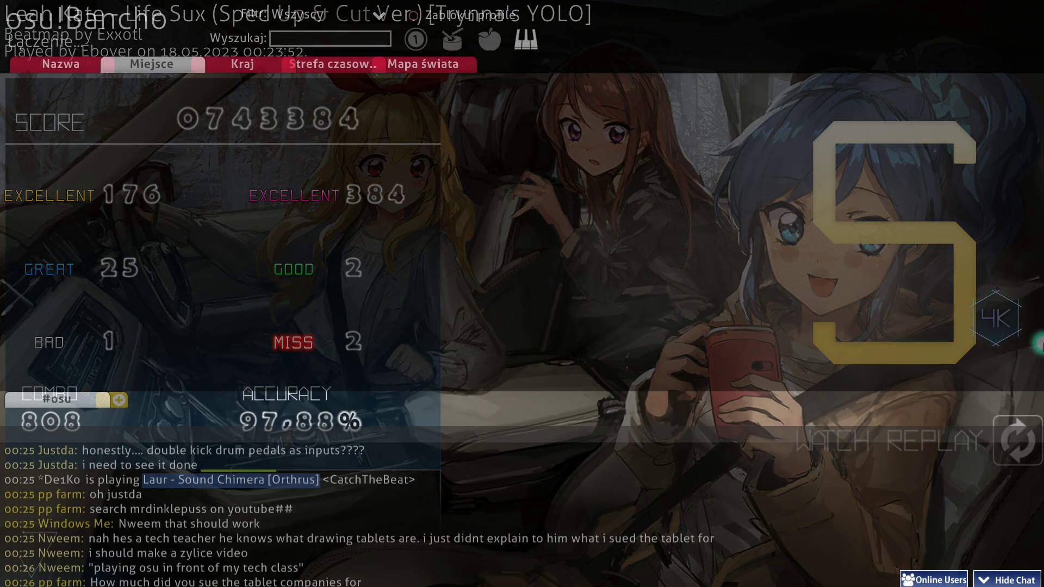
Show the online users list, sorted by location, over the results screen and #osu chat
click(152, 64)
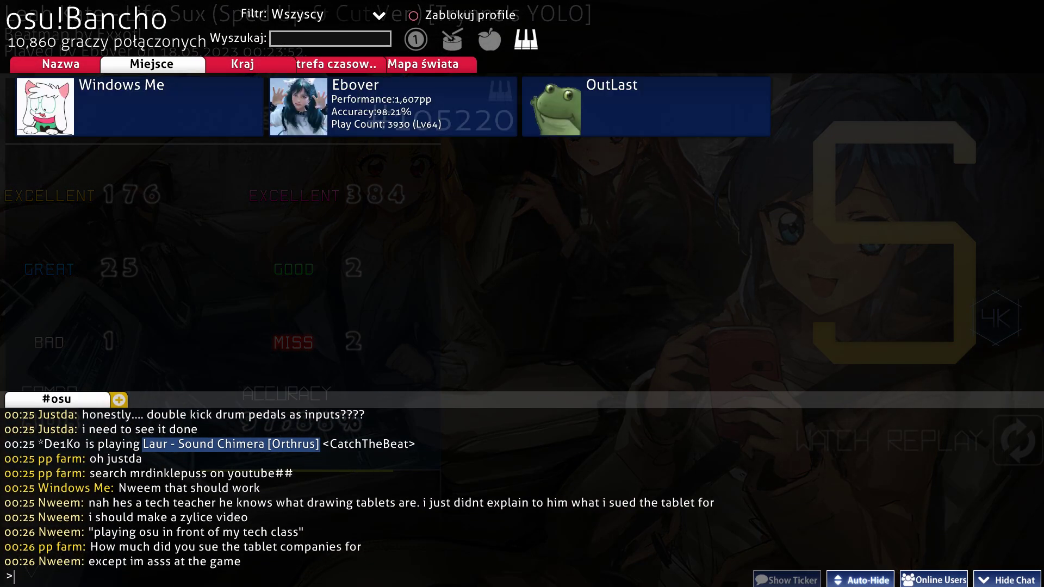